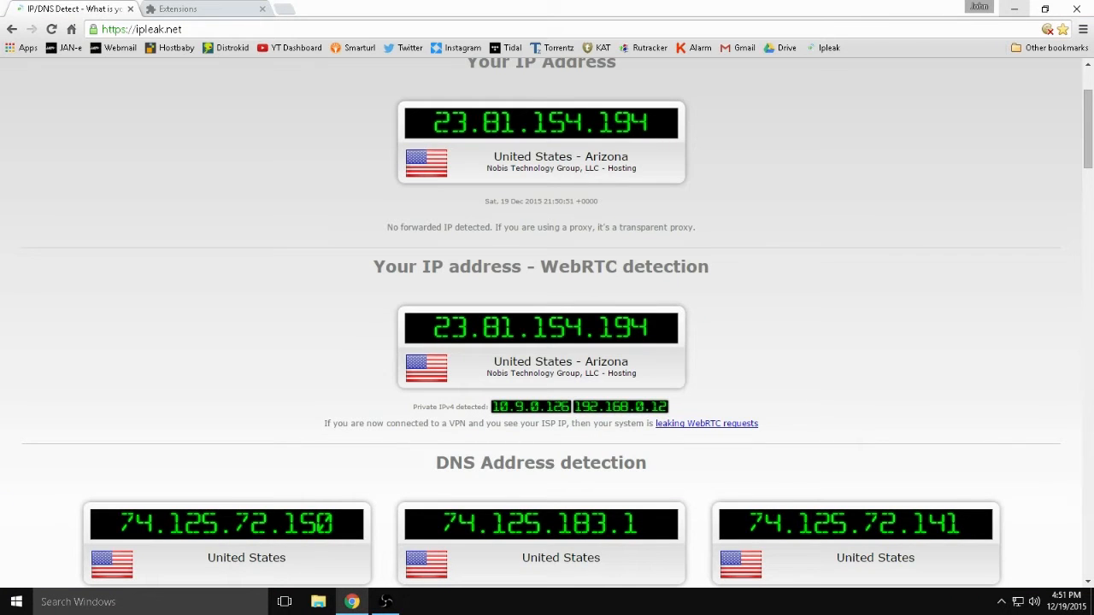
Rerun the ipleak.net test and check WebRTC detection for the two private IPv4 addresses.
left_click(53, 30)
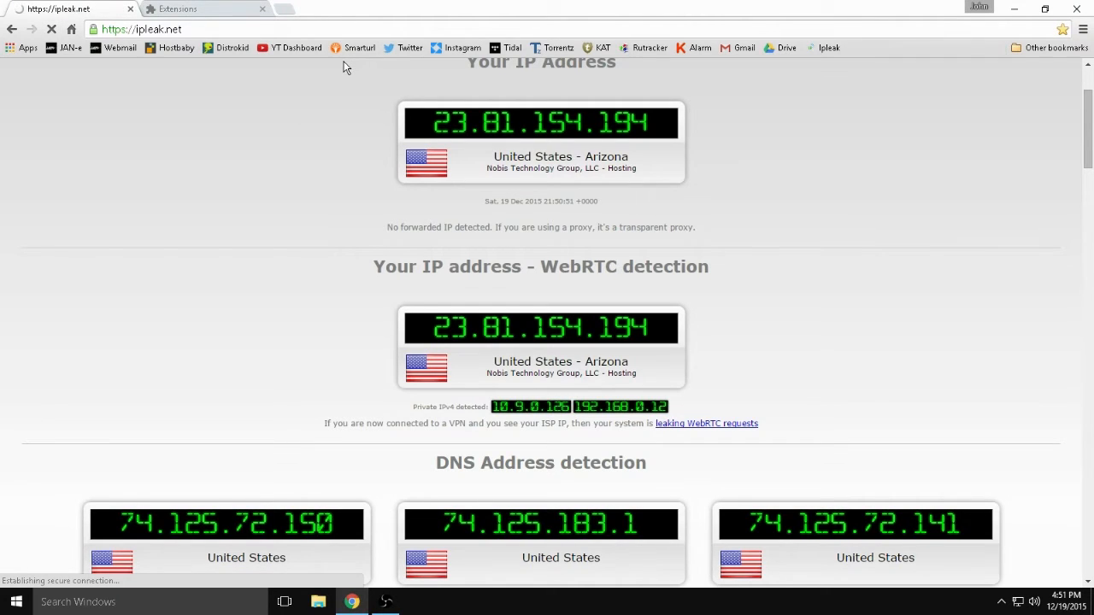
mouse_move(461, 409)
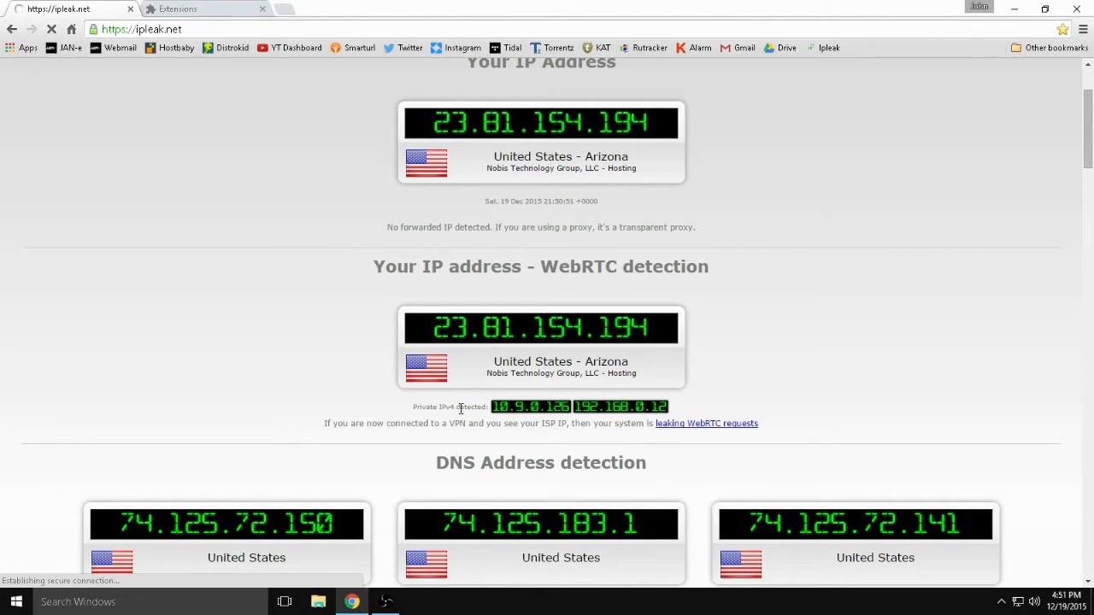
left_click_drag(457, 406, 671, 423)
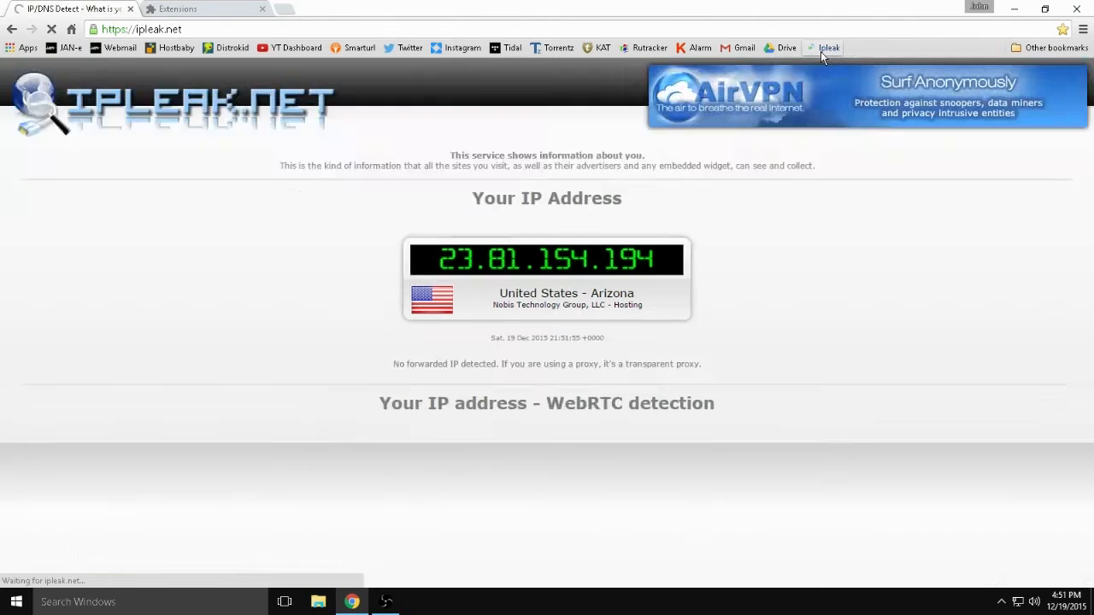
scroll("down", 3)
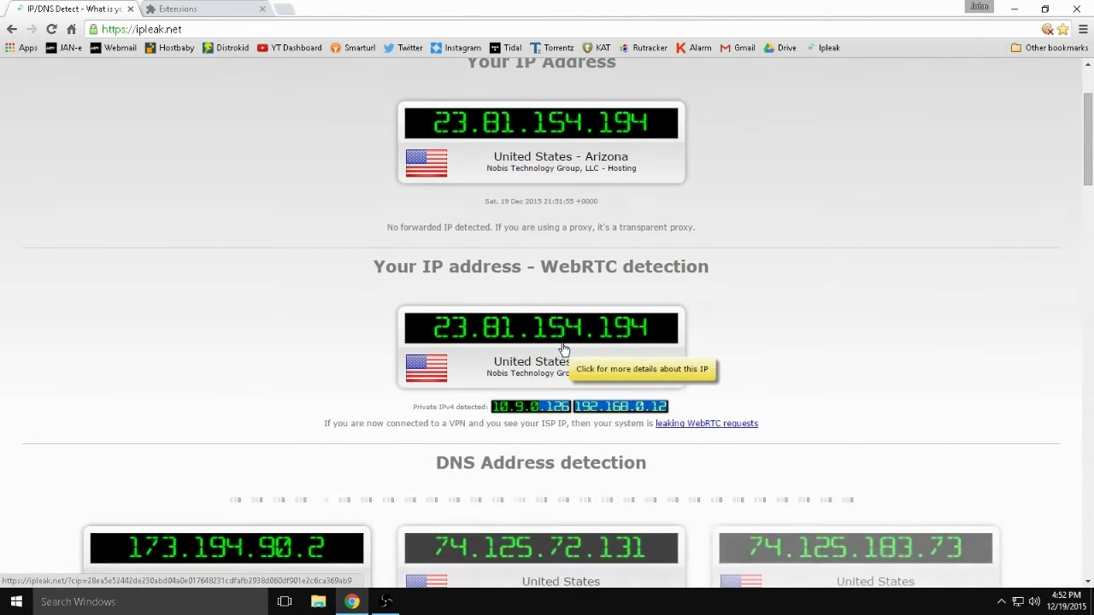
Enable the WebRTC Leak Prevent and uBlock Origin extensions on Chrome's extensions page.
left_click(205, 8)
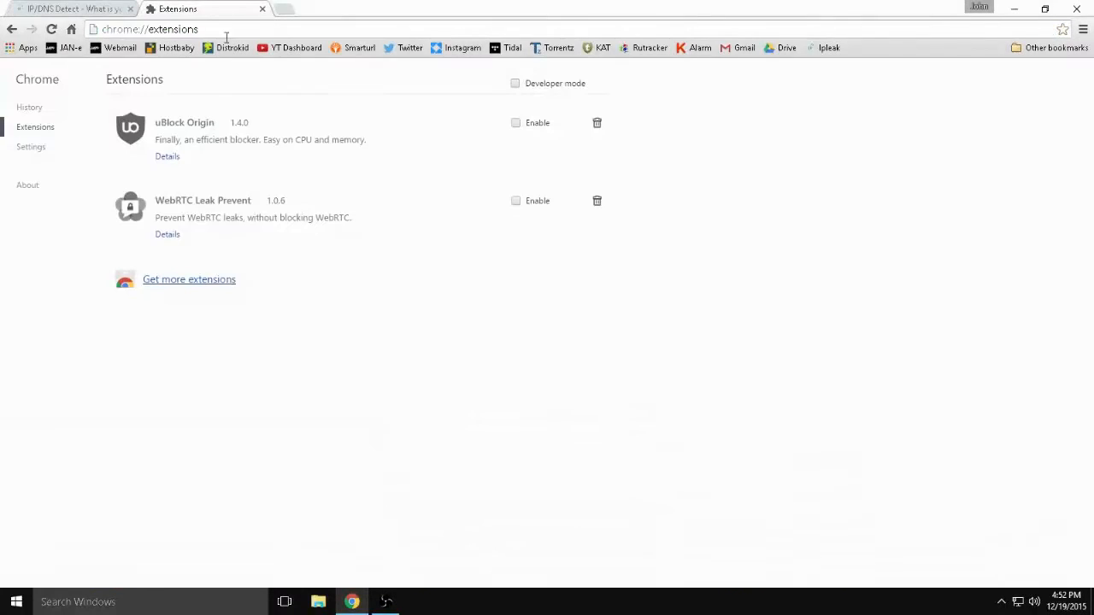
mouse_move(213, 217)
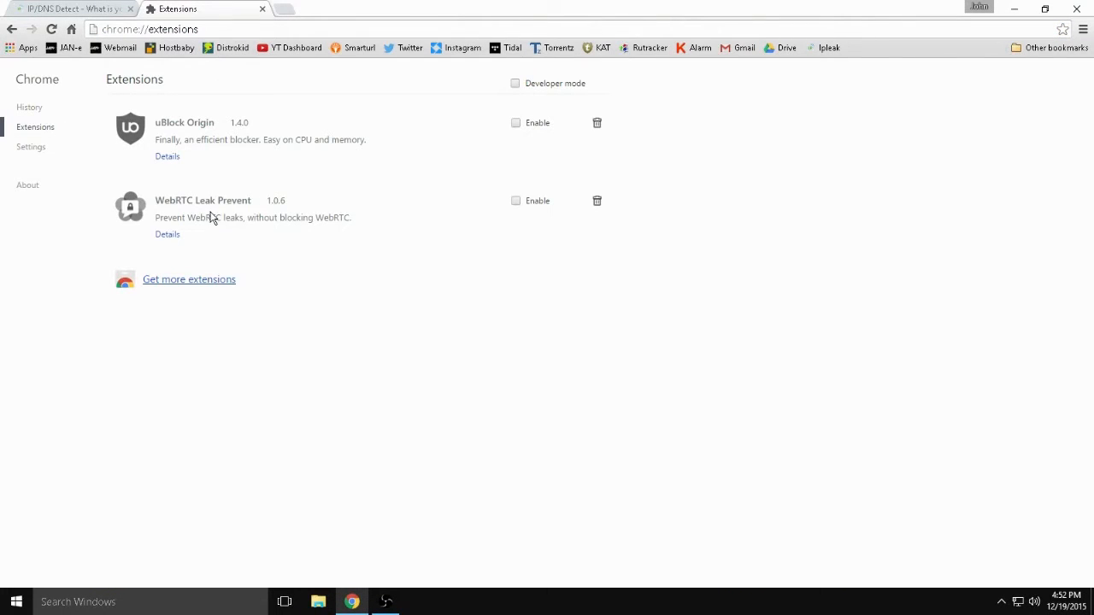
double_click(174, 200)
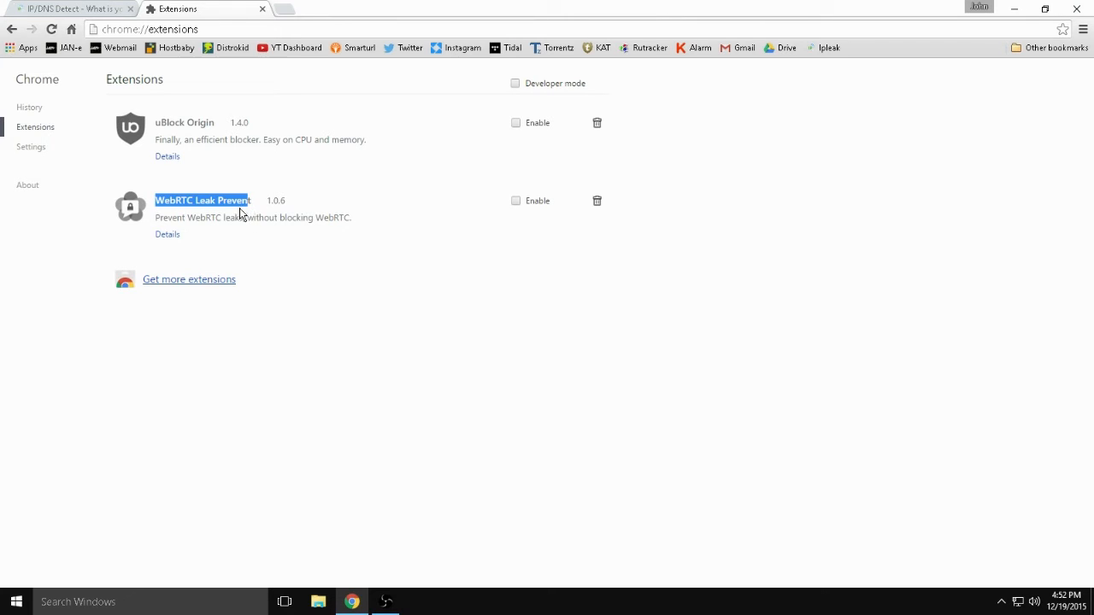
mouse_move(180, 126)
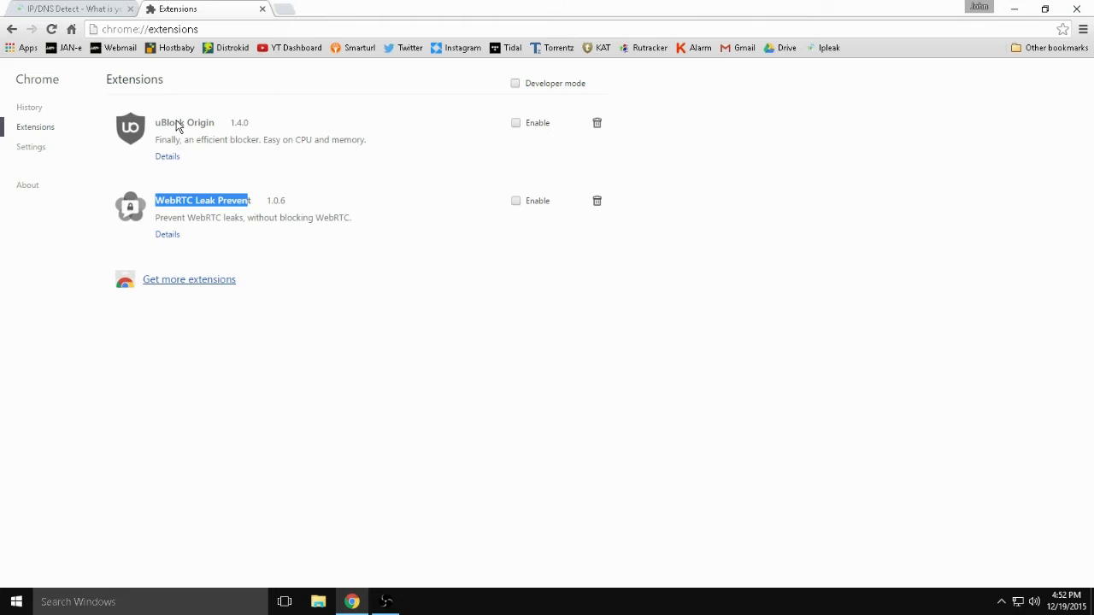
mouse_move(195, 214)
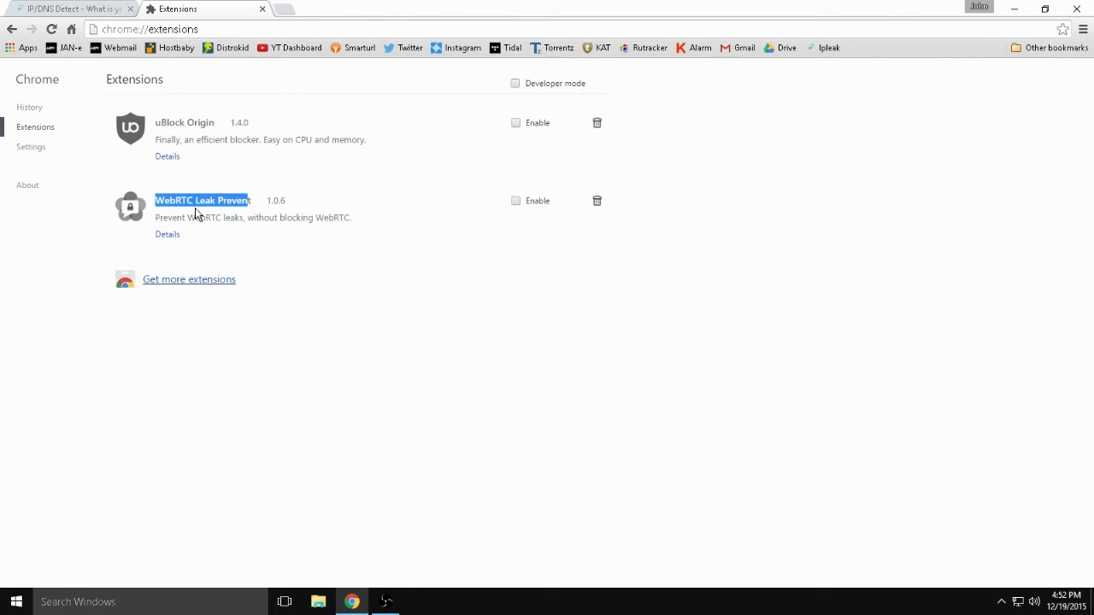
left_click(516, 200)
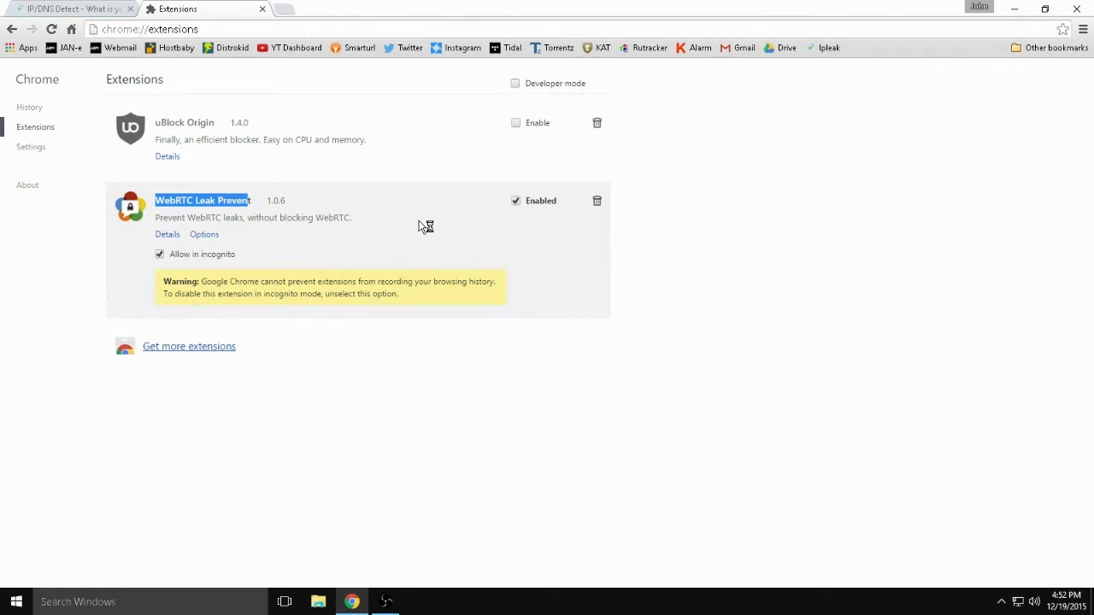
mouse_move(238, 210)
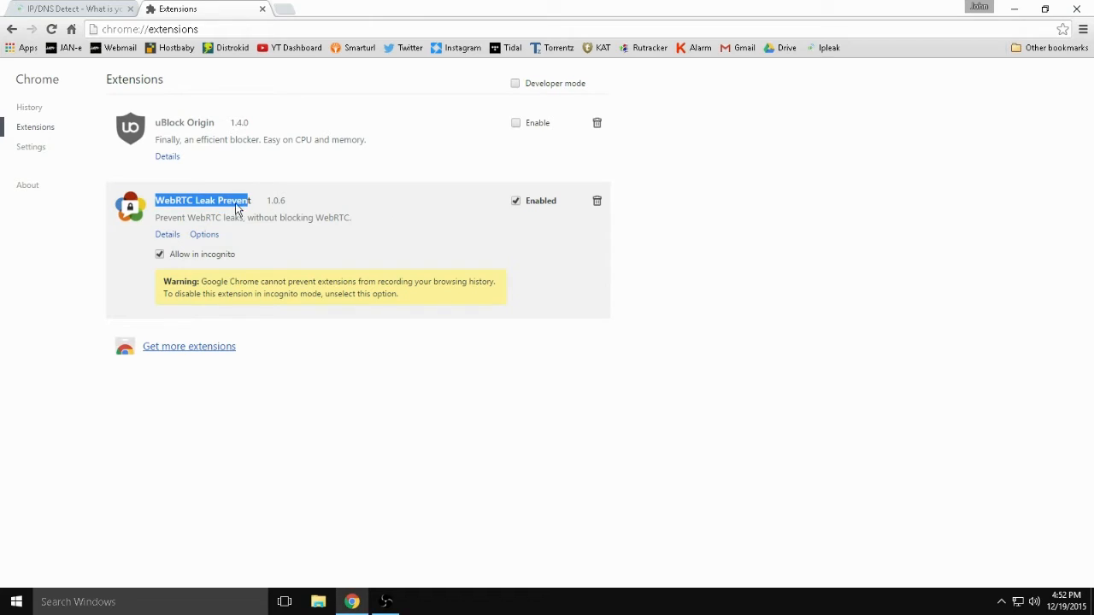
left_click(515, 122)
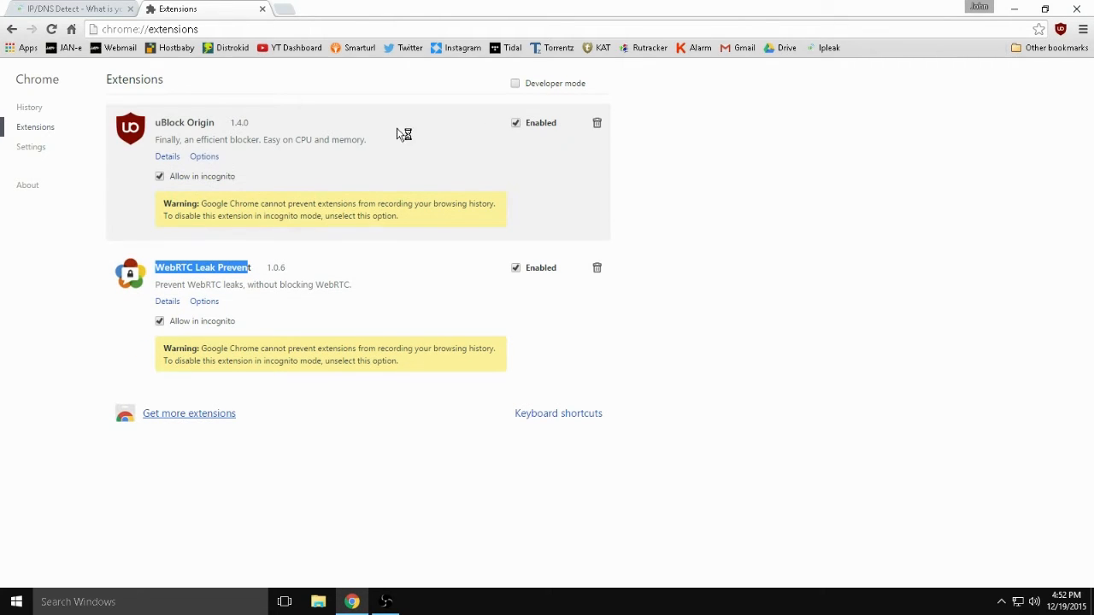
mouse_move(165, 131)
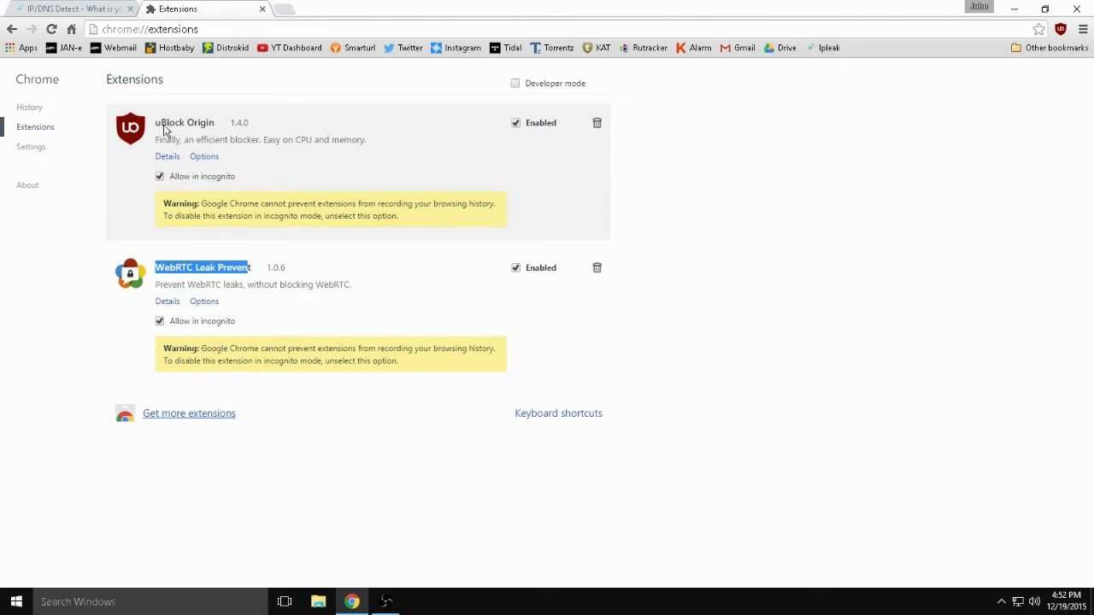
mouse_move(196, 174)
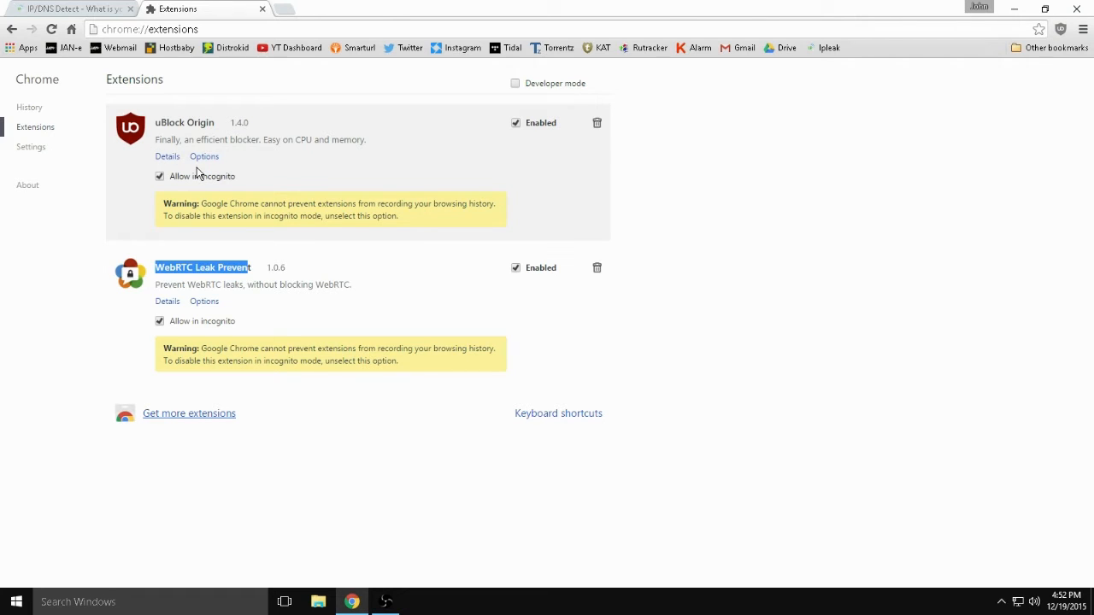
Confirm uBlock Origin's 'Prevent WebRTC from leaking local IP addresses' option is ticked, then close the dashboard.
left_click(205, 156)
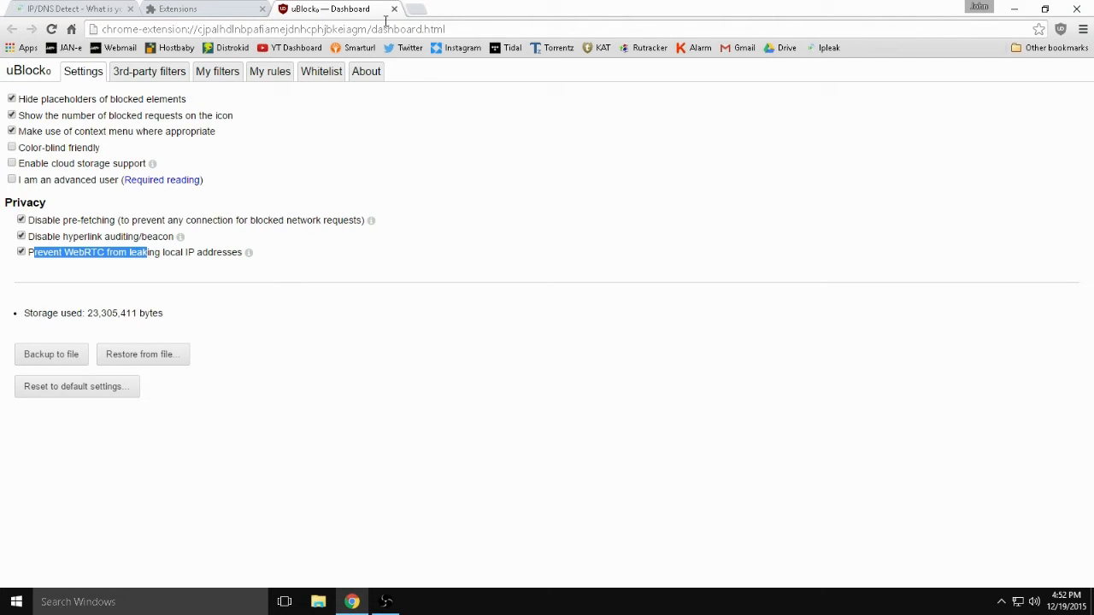
left_click(205, 9)
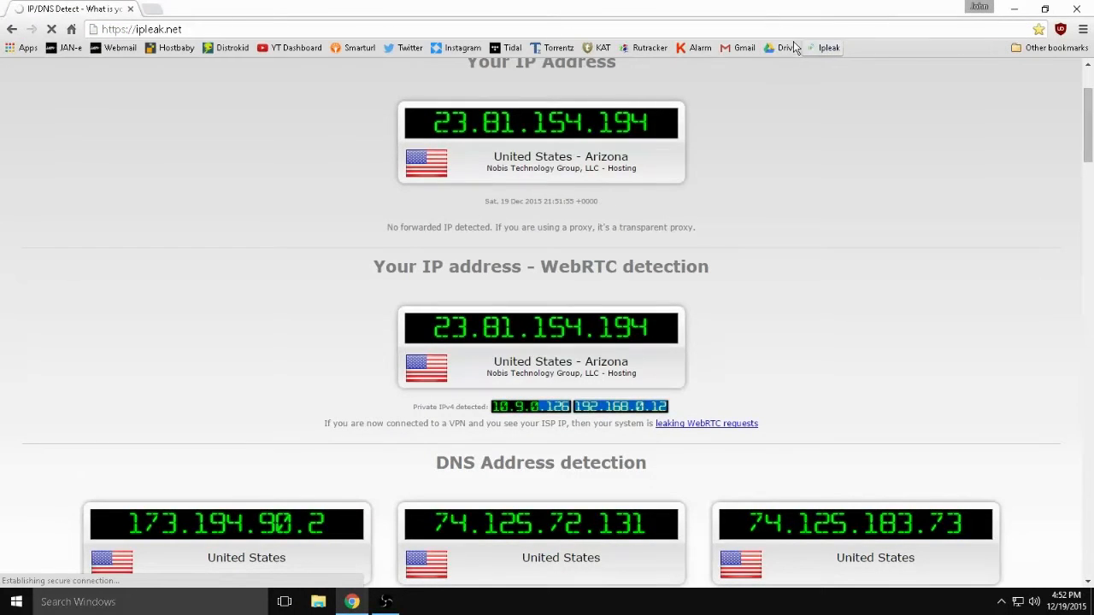
mouse_move(700, 155)
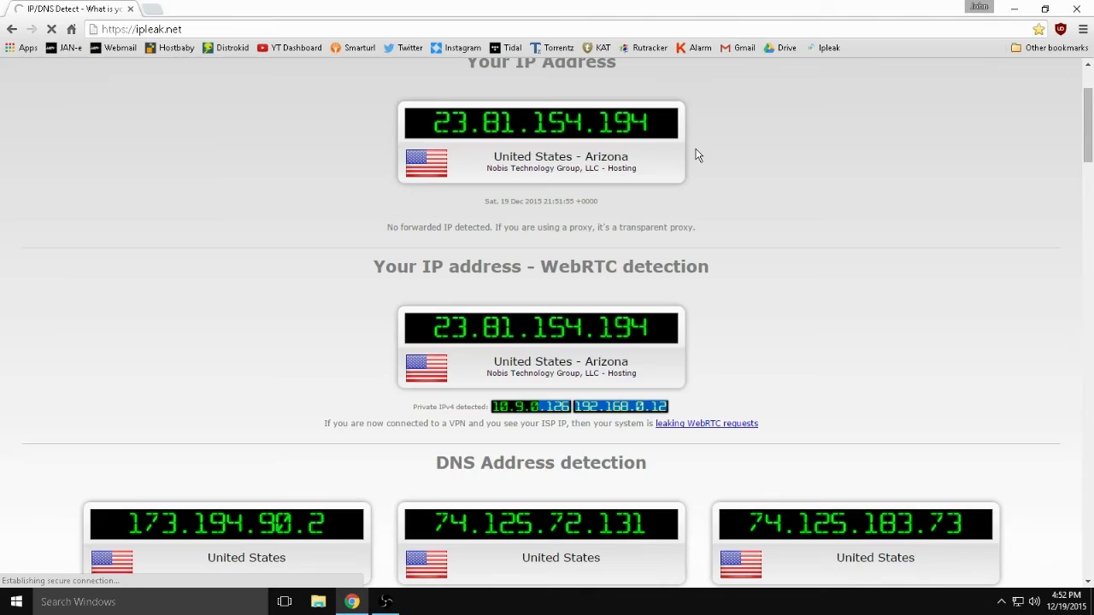
scroll("up", 3)
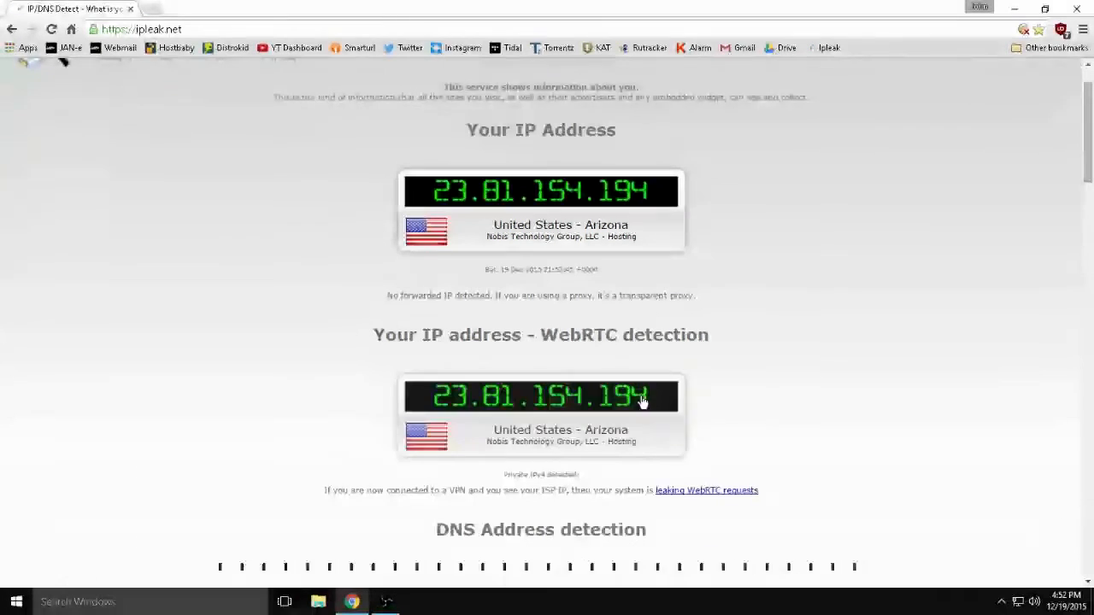
scroll("down", 3)
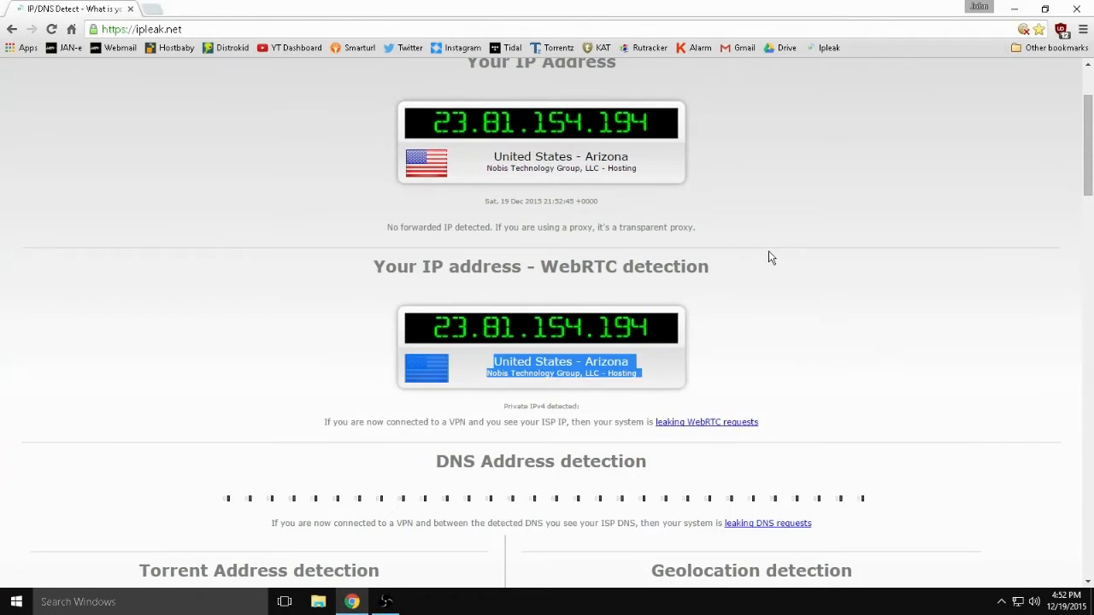
scroll("up", 3)
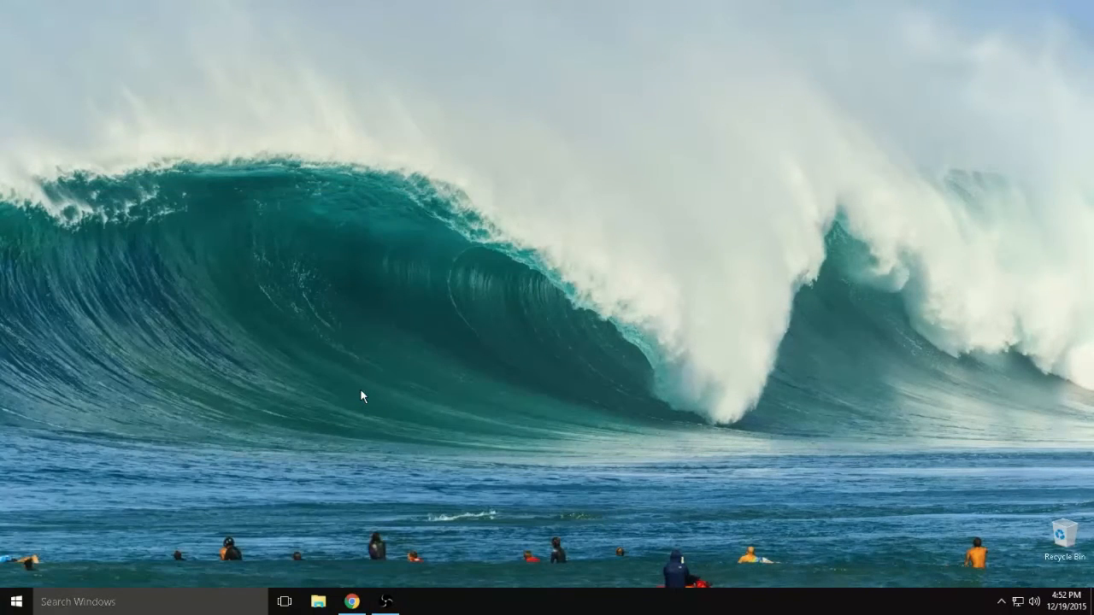
Launch Firefox from the taskbar and load the about:config page.
left_click(418, 601)
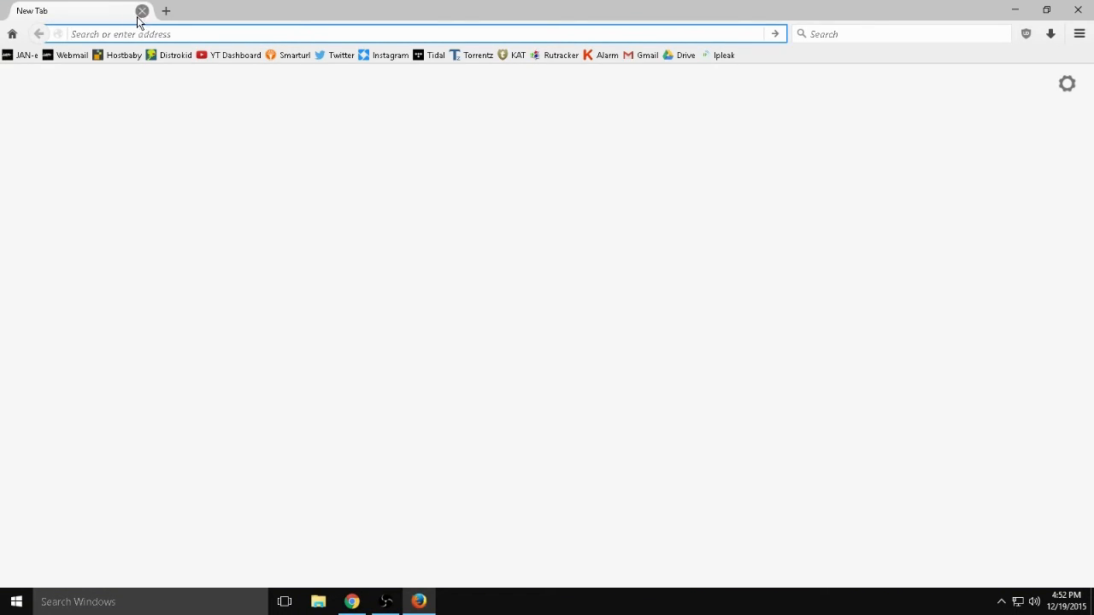
type("about")
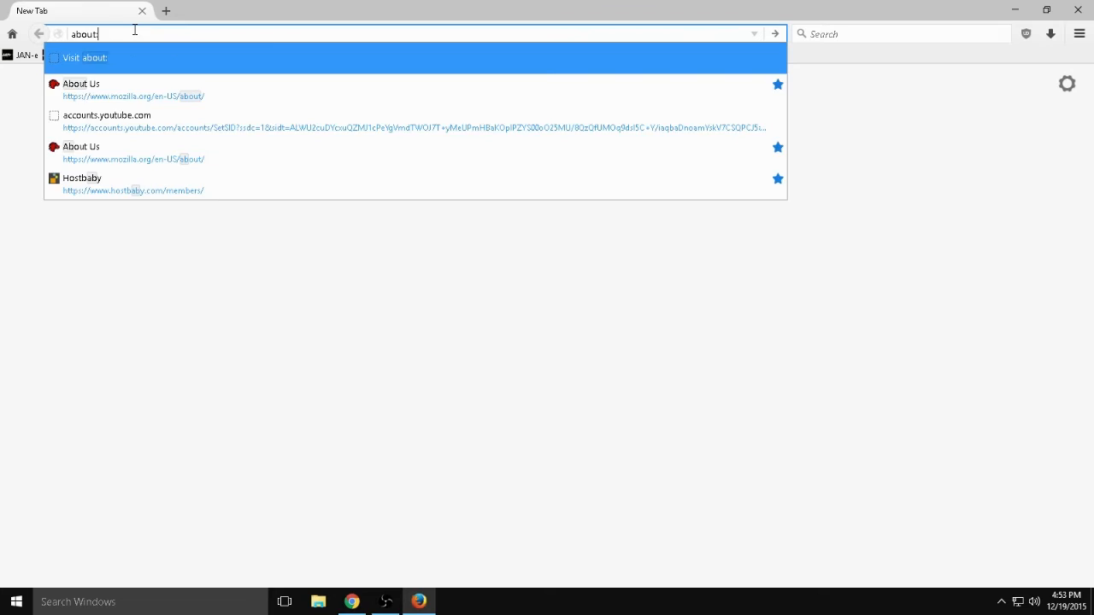
type(":con")
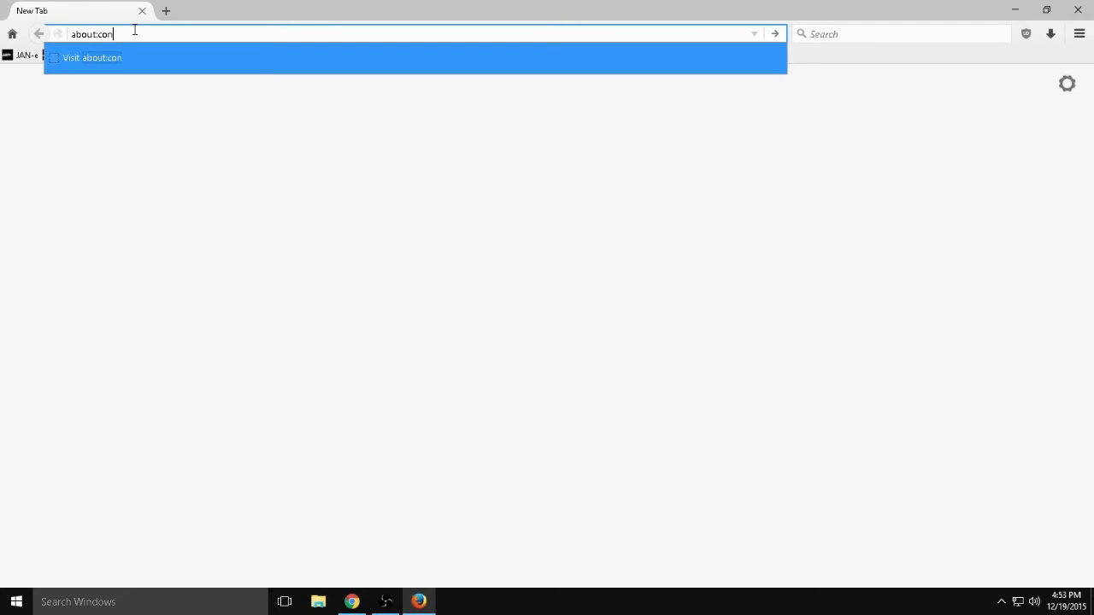
key("Return")
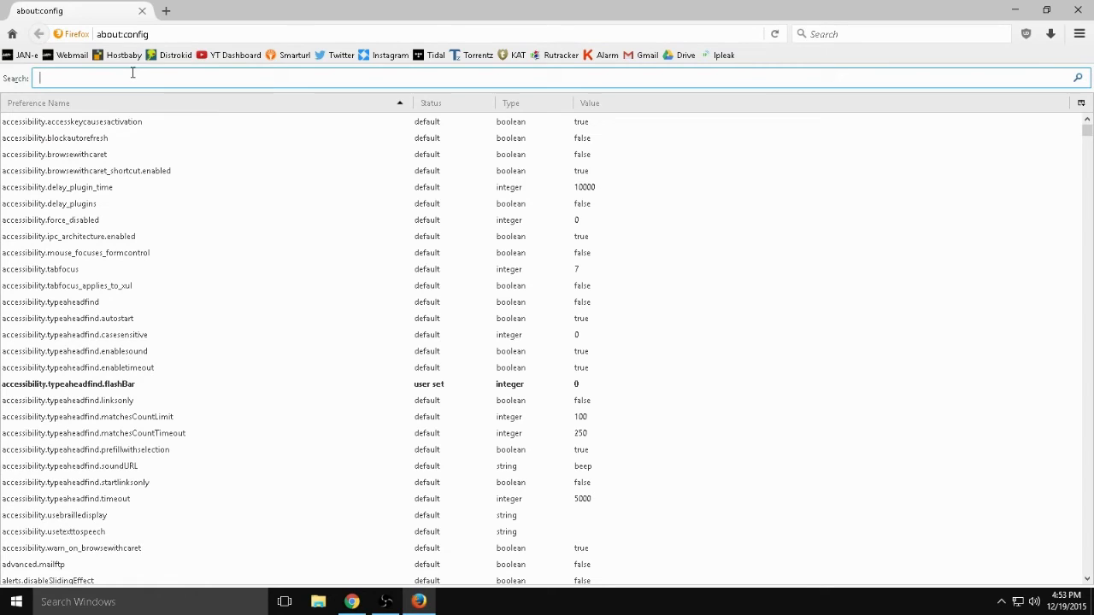
Find media.peerconnection.enabled in about:config and leave its value set to false.
type("media")
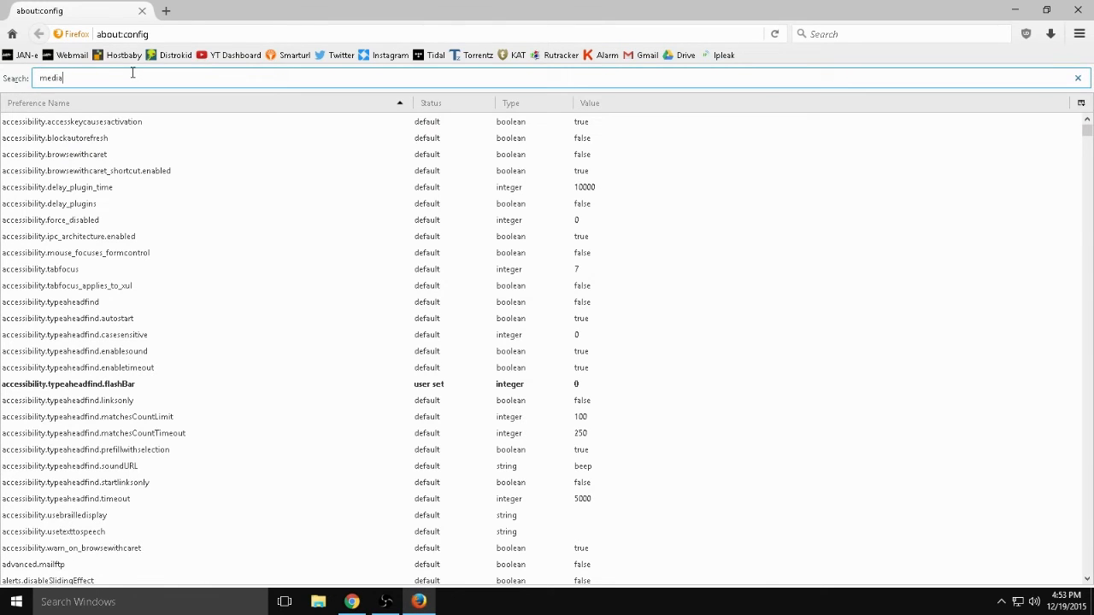
type(".pee")
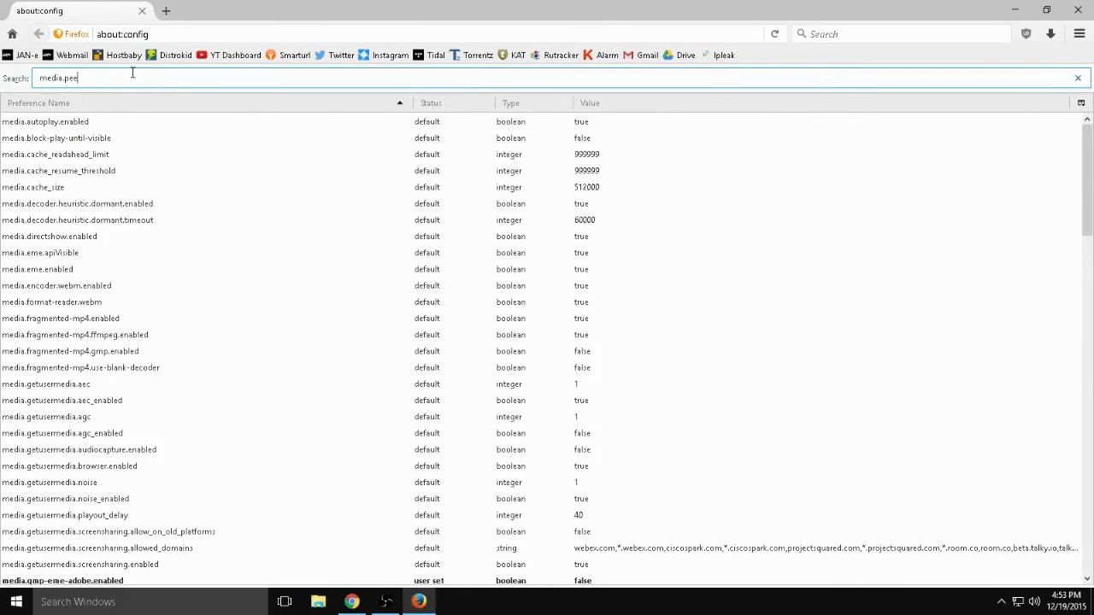
type("r")
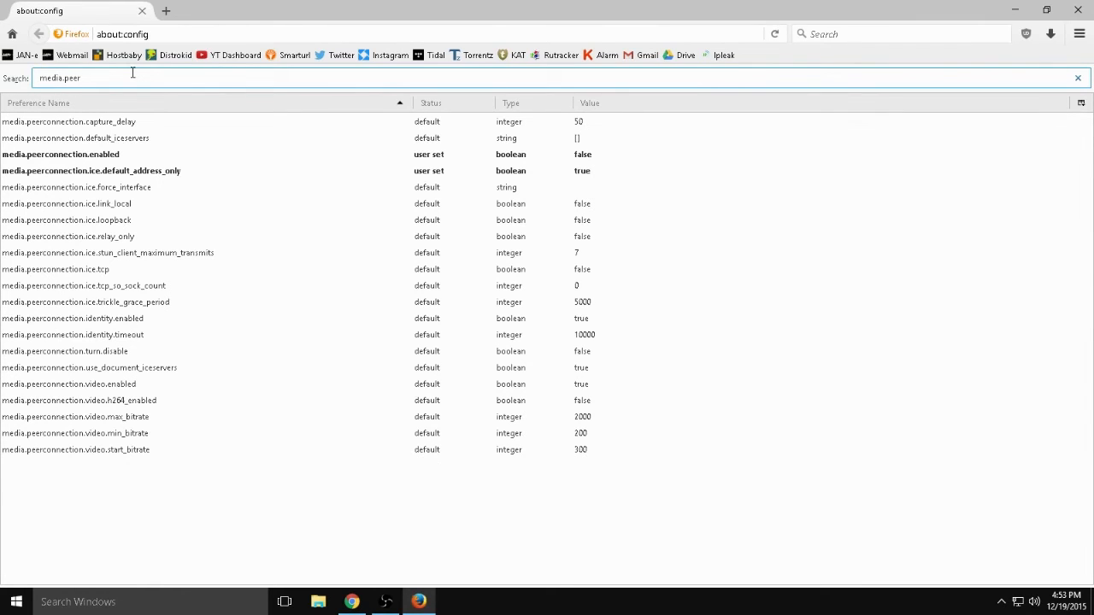
mouse_move(223, 192)
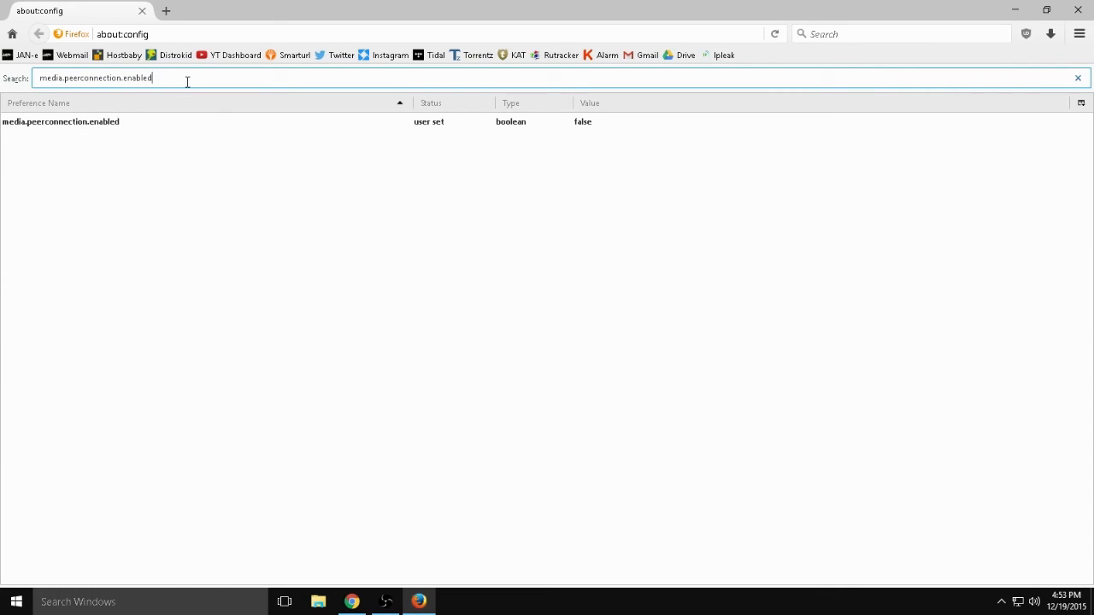
left_click(257, 121)
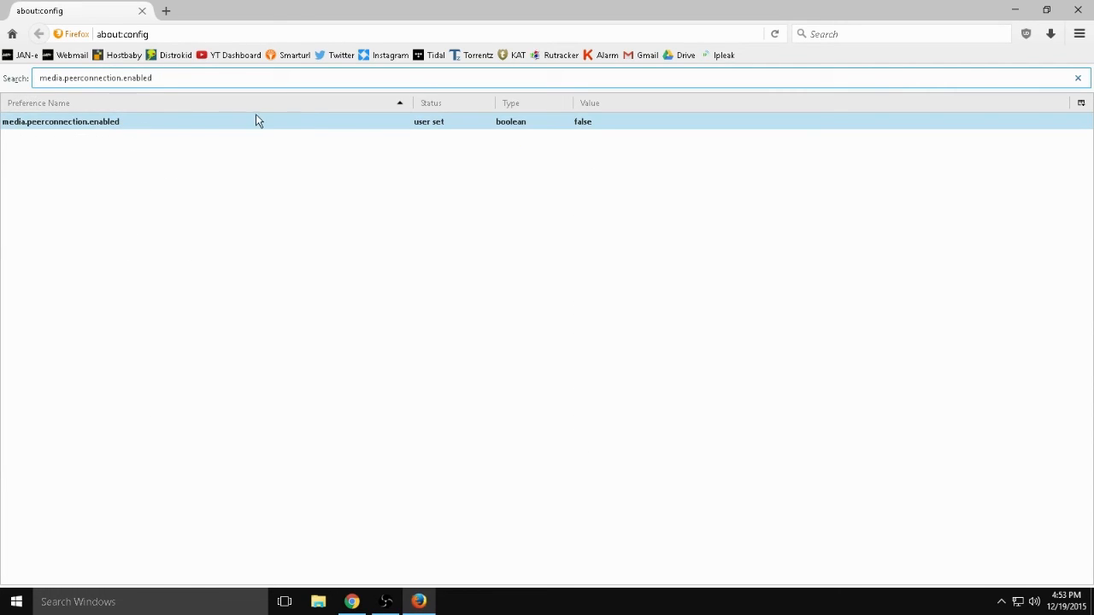
left_click(197, 121)
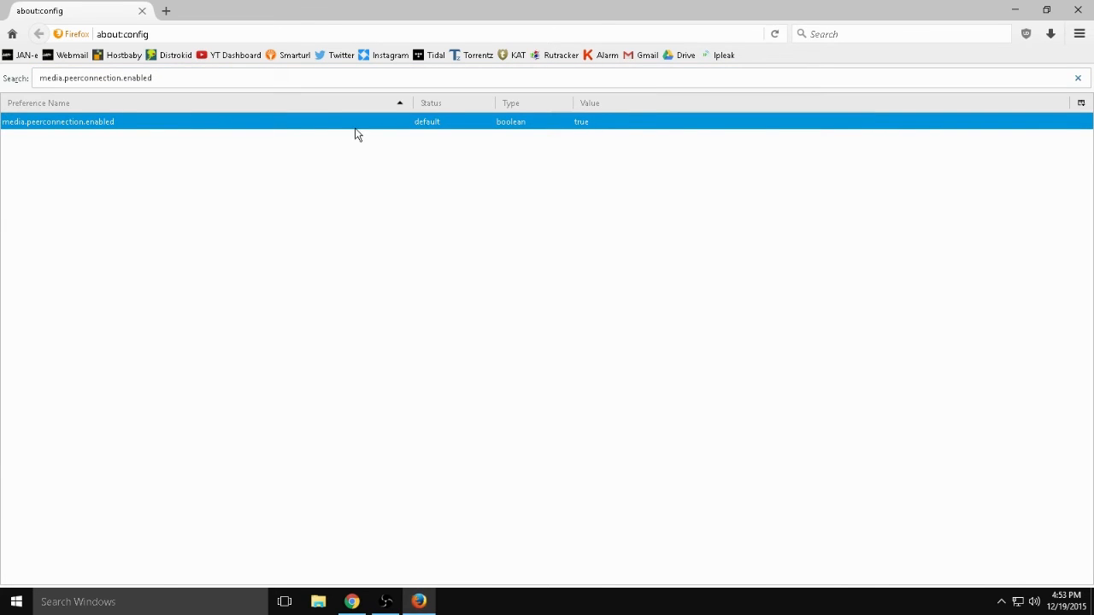
mouse_move(328, 129)
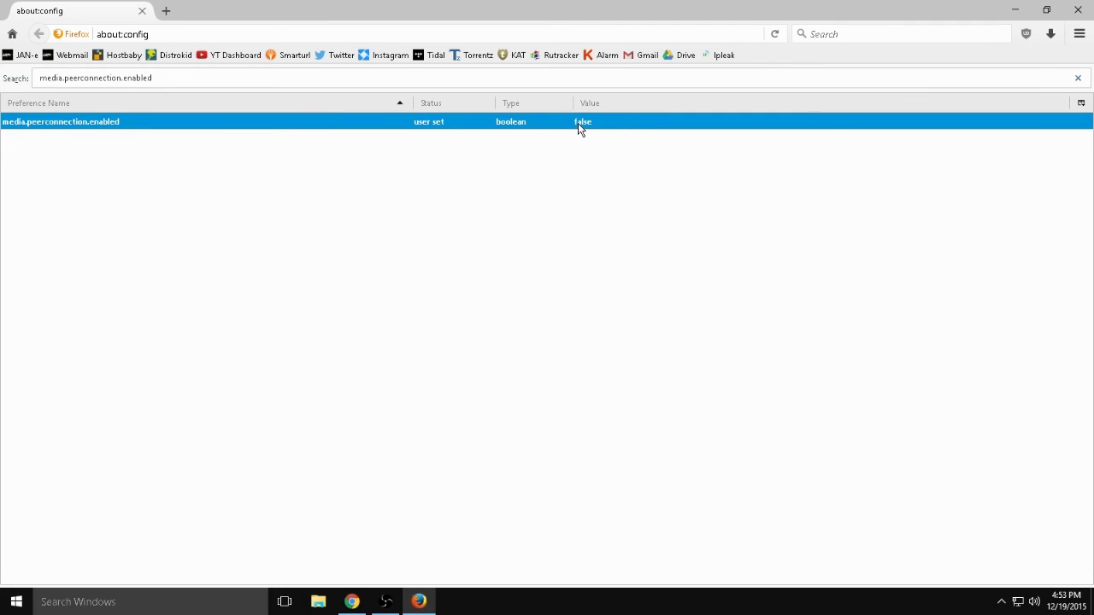
left_click(167, 10)
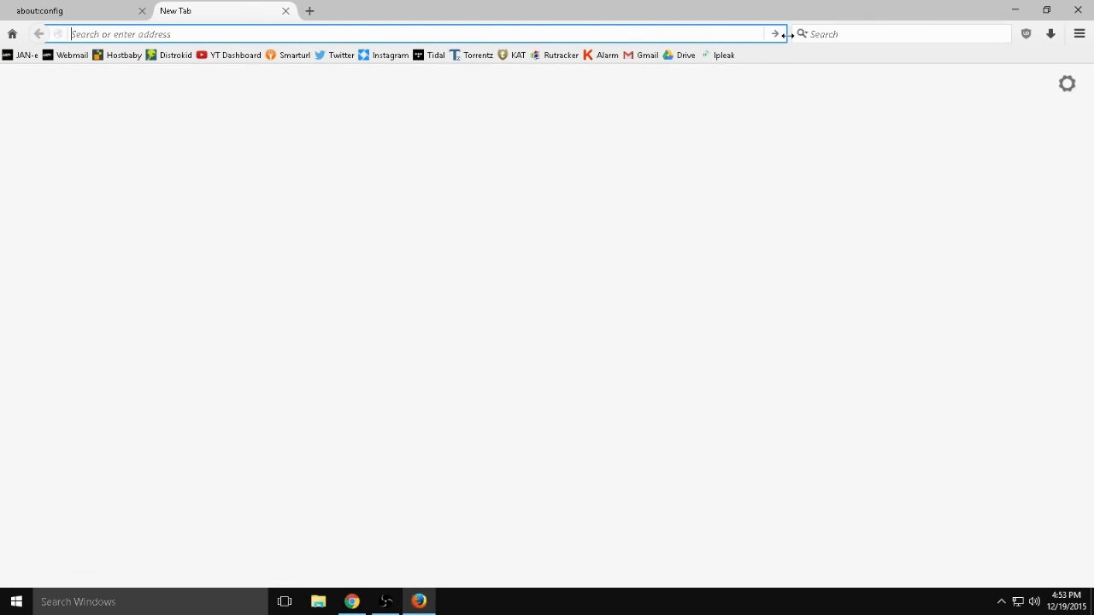
Load ipleak.net in a new Firefox tab from the Ipleak bookmark.
left_click(724, 54)
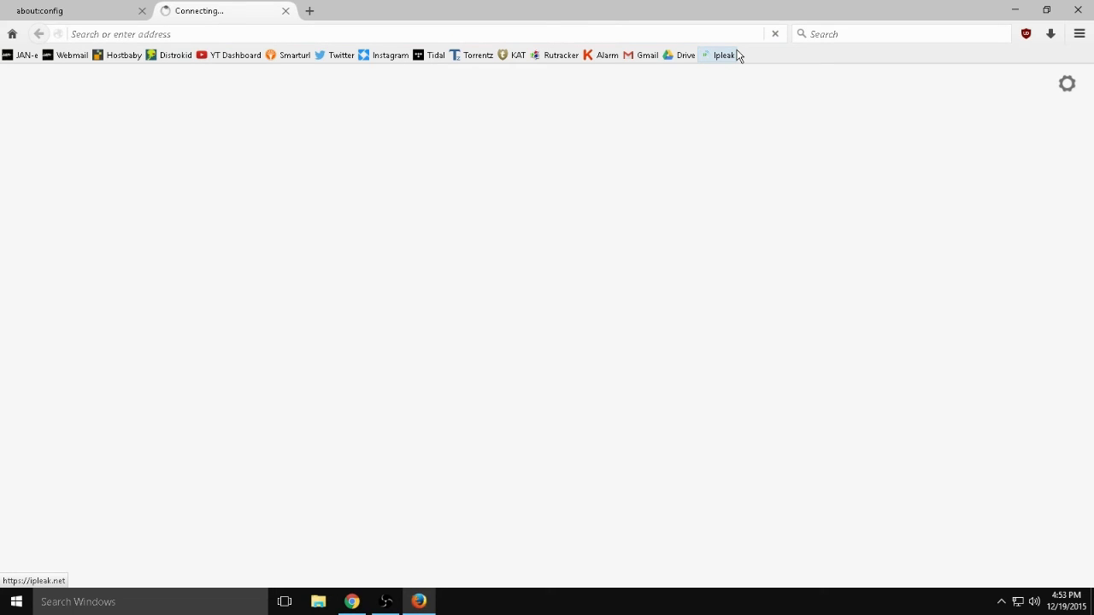
left_click(722, 54)
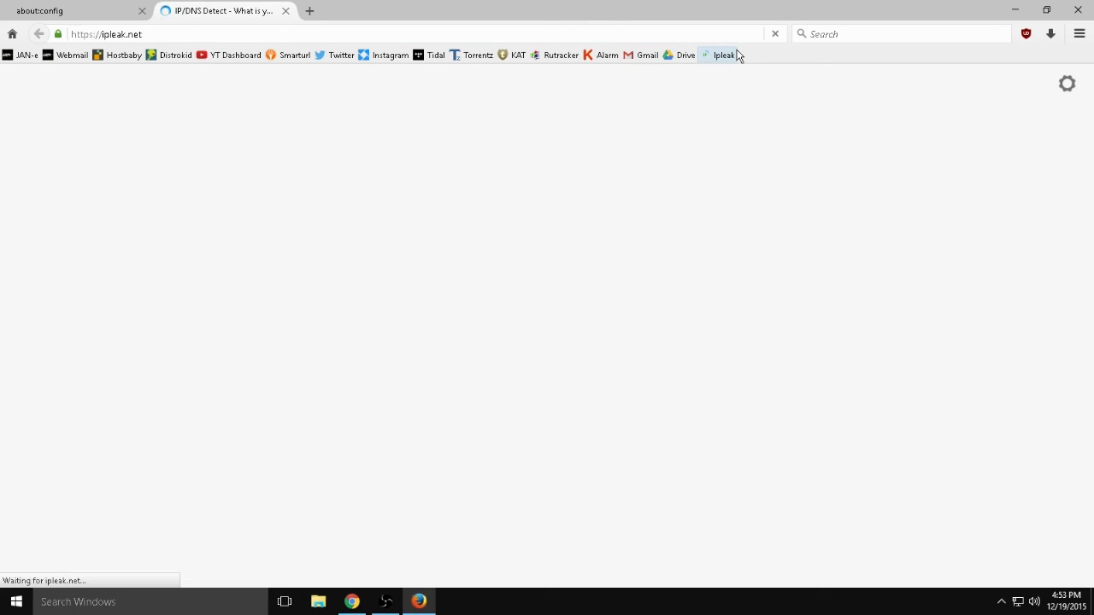